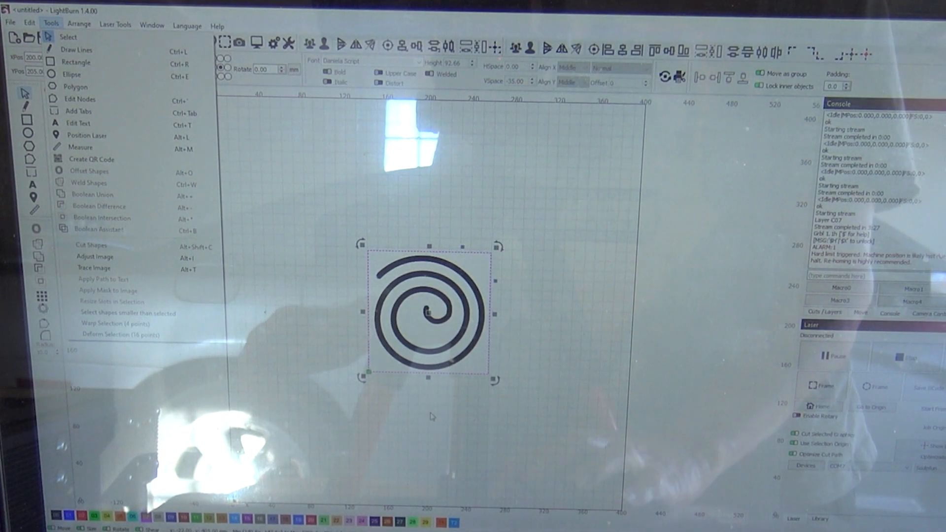
- Trace the selected spiral image into vector outlines with the default Trace Image settings
{"action": "left_click", "coordinate": [432, 417]}
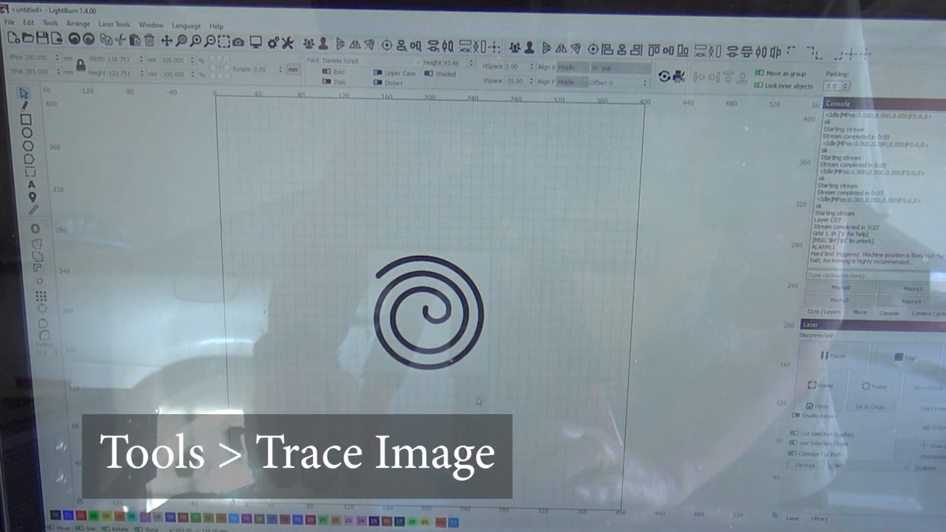
{"action": "left_click", "coordinate": [422, 312]}
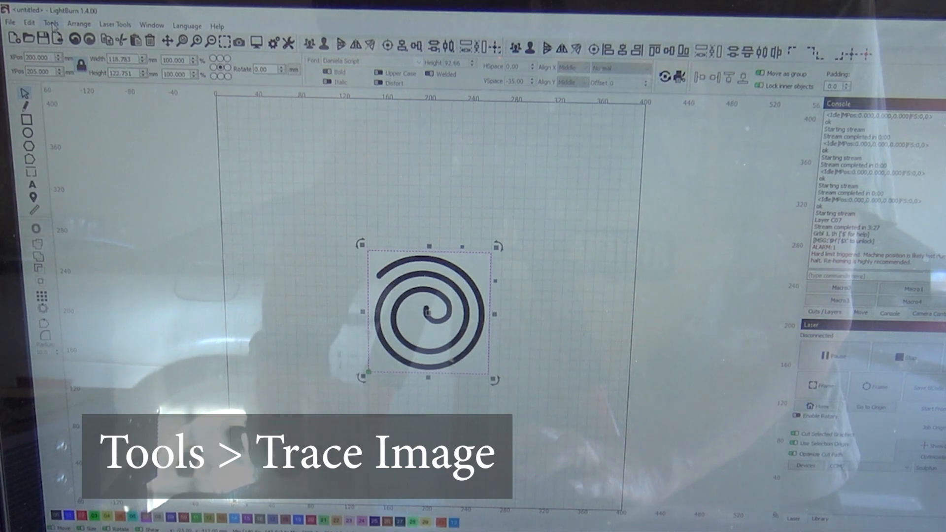
{"action": "left_click", "coordinate": [51, 23]}
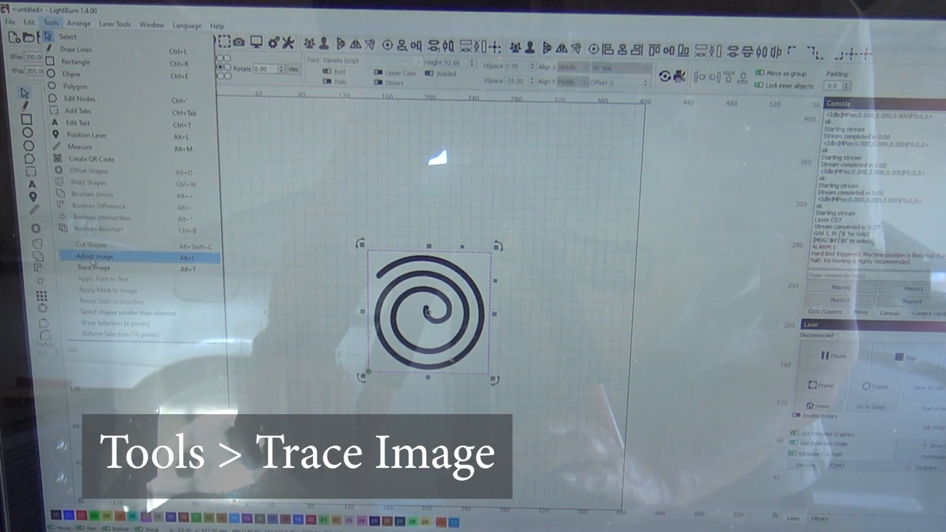
{"action": "left_click", "coordinate": [95, 268]}
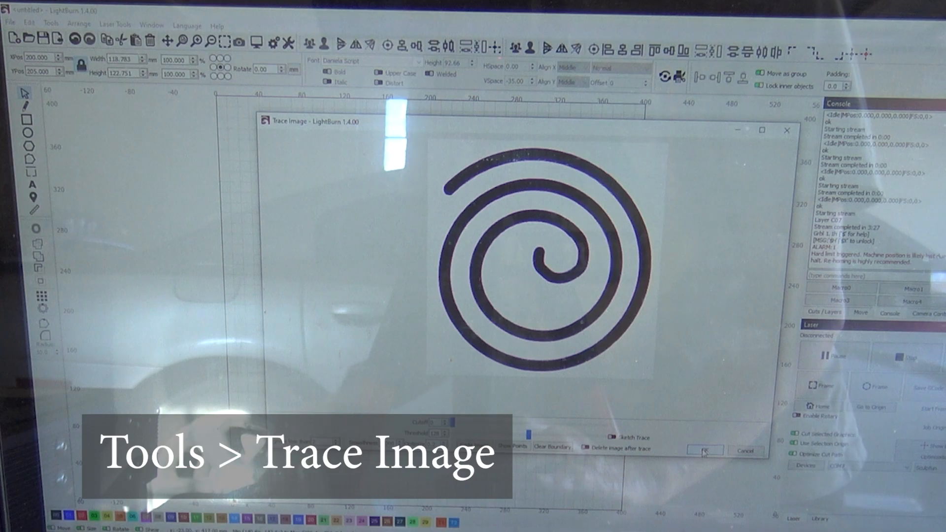
{"action": "left_click", "coordinate": [705, 450]}
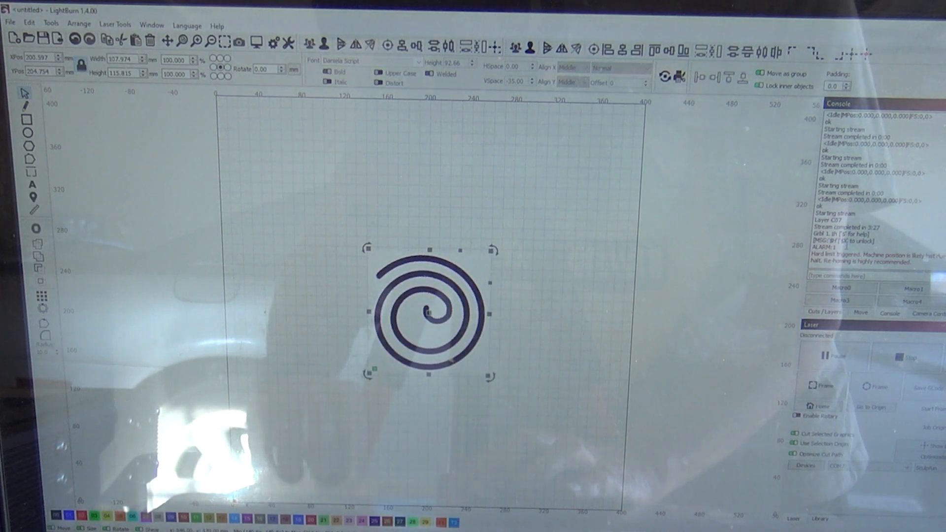
- Select the traced spiral outline to confirm it sits on its own line layer
{"action": "left_click", "coordinate": [826, 314]}
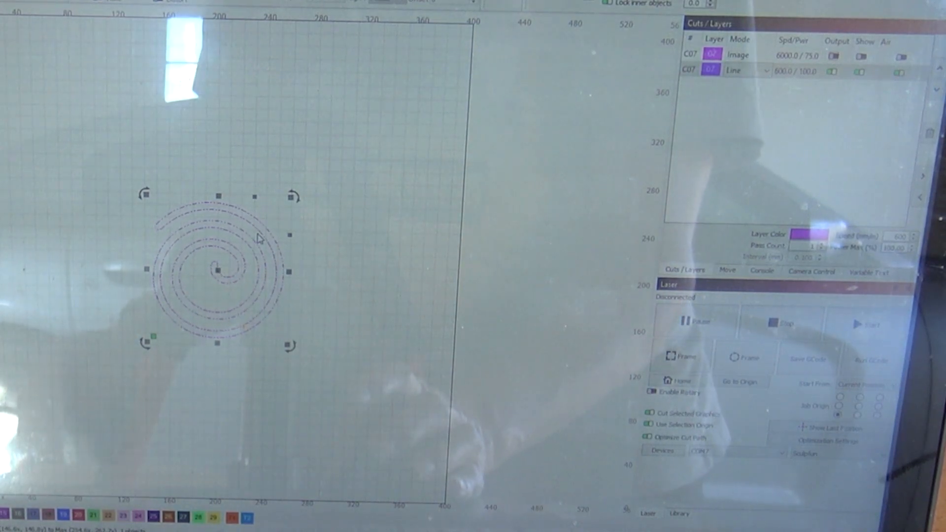
- Preview the traced spiral's cut path and play it back, about 2:15 estimated
{"action": "right_click", "coordinate": [259, 238]}
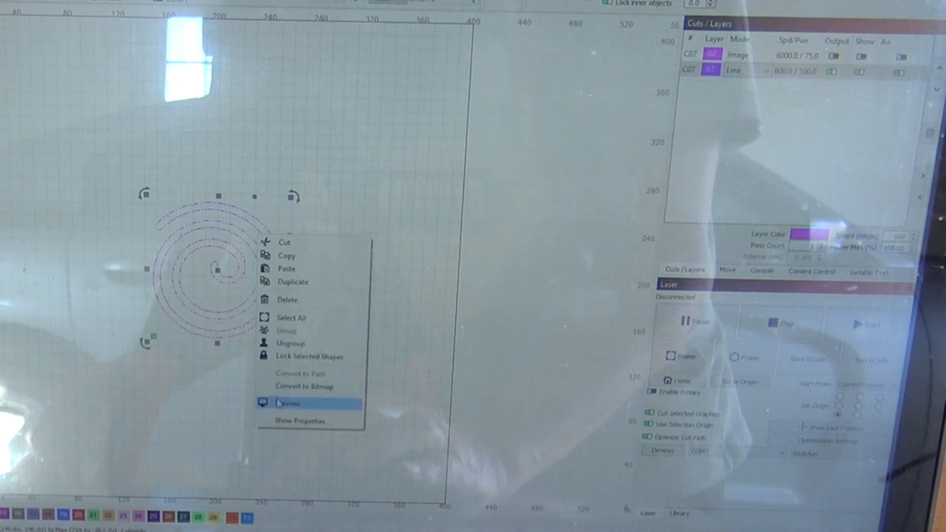
{"action": "left_click", "coordinate": [294, 403]}
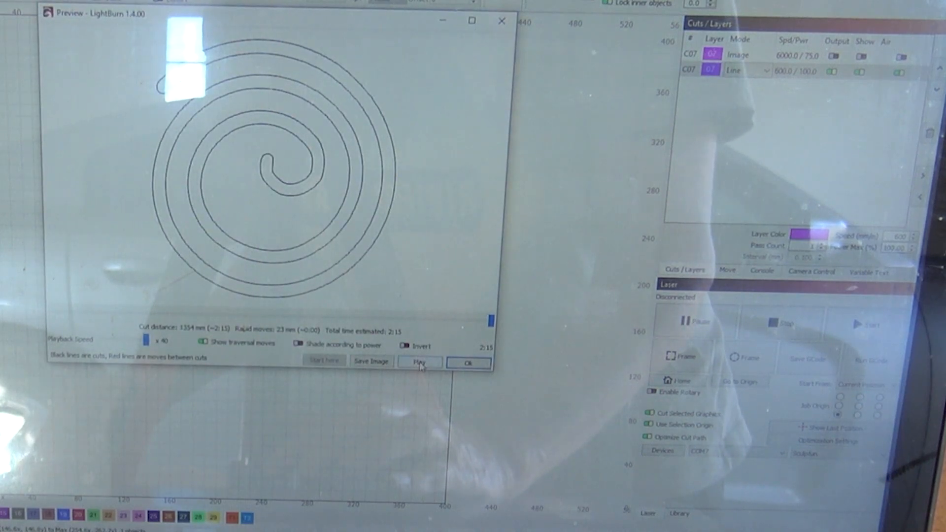
{"action": "left_click", "coordinate": [422, 362]}
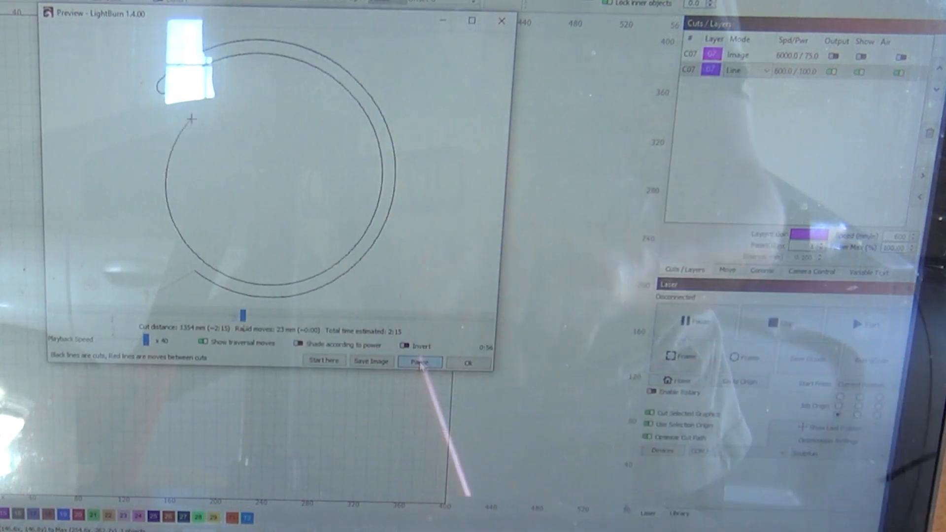
{"action": "left_click", "coordinate": [421, 362]}
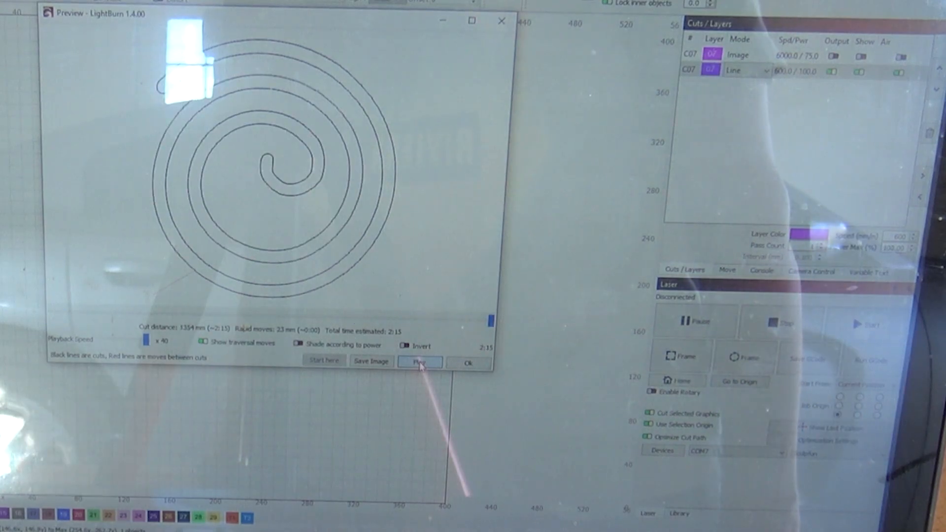
{"action": "left_click", "coordinate": [421, 361]}
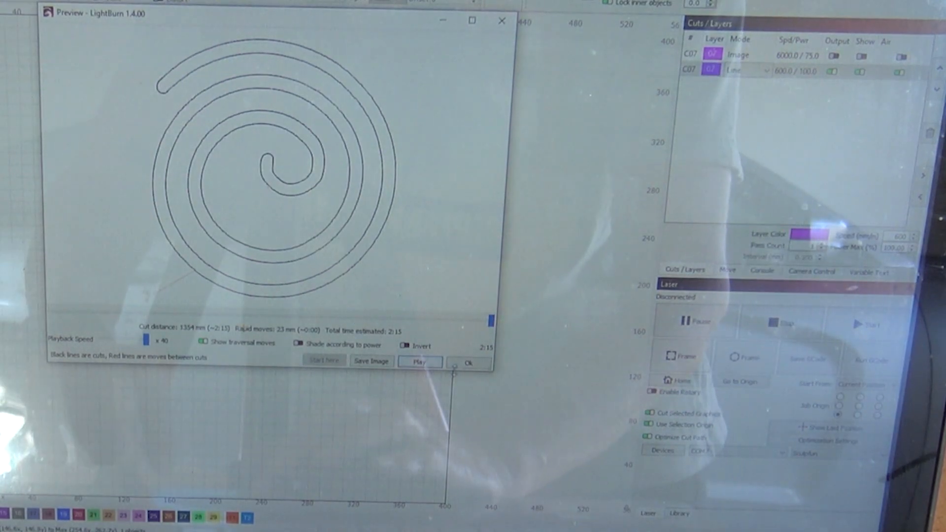